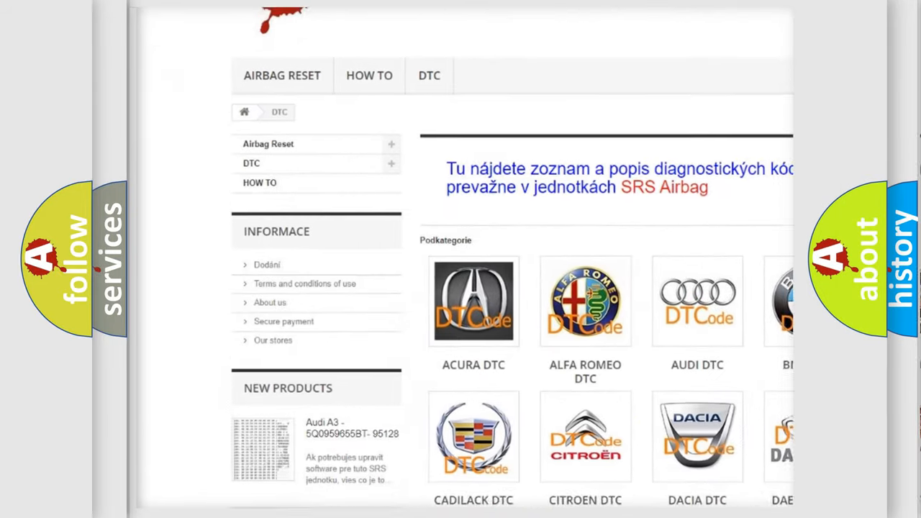
{"action": "scroll", "scroll_direction": "down", "scroll_amount": 3}
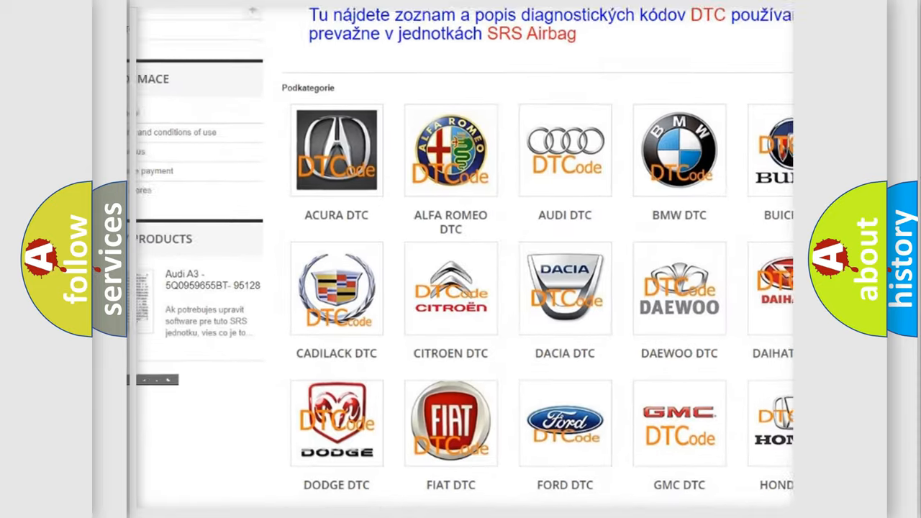
{"action": "scroll", "scroll_direction": "down", "scroll_amount": 3}
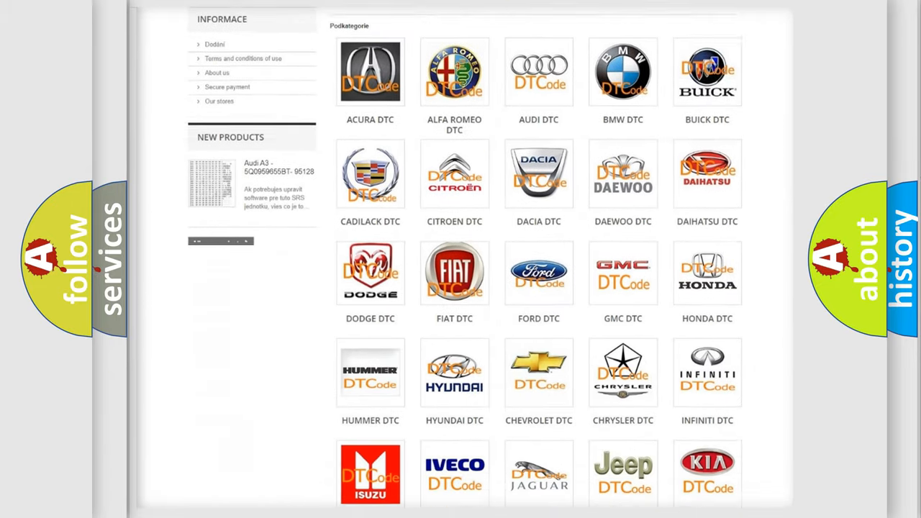
{"action": "scroll", "scroll_direction": "down", "scroll_amount": 3}
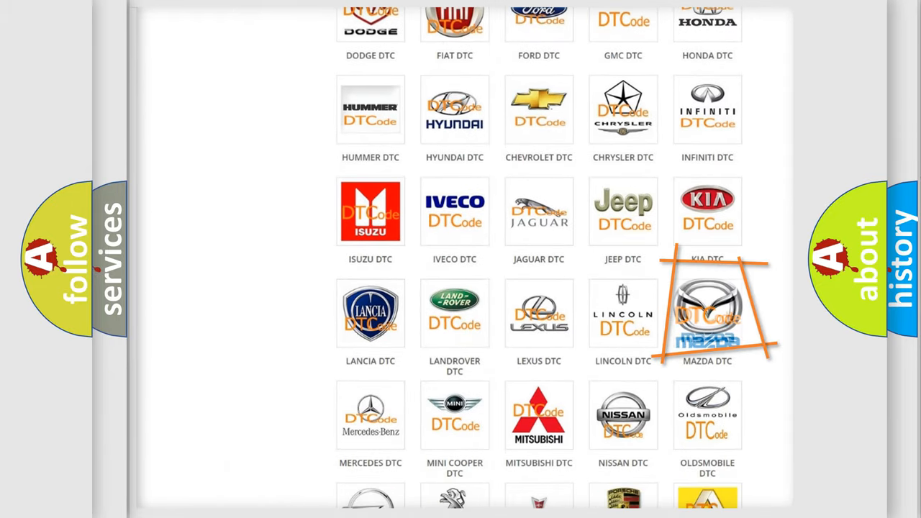